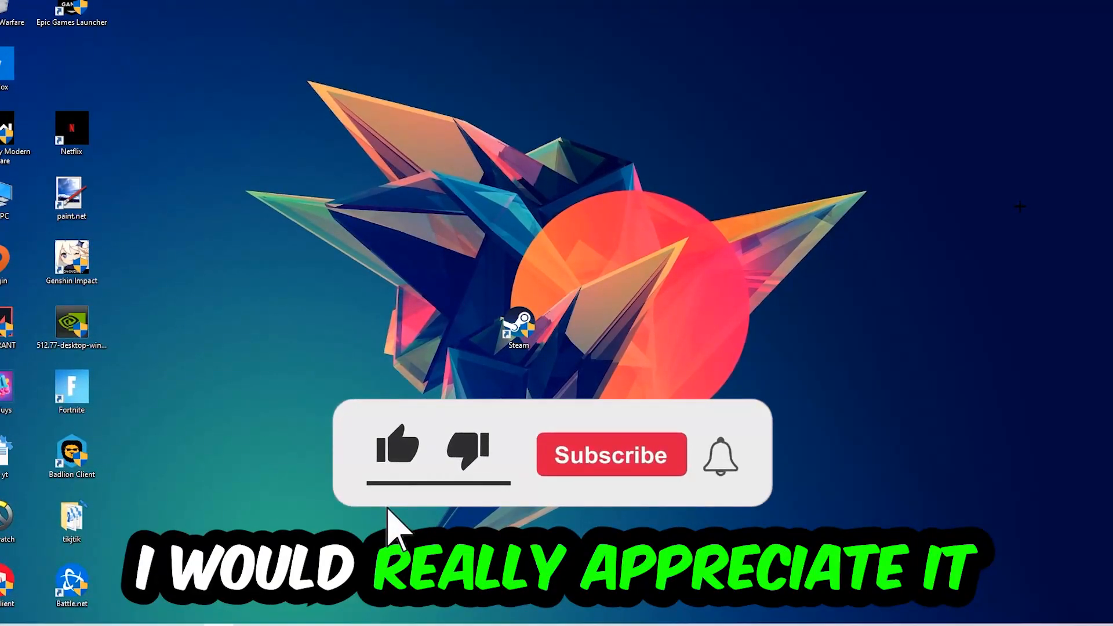
Step: Bring up the taskbar's right-click menu listing the Task Manager option
{"action": "left_click", "coordinate": [396, 451]}
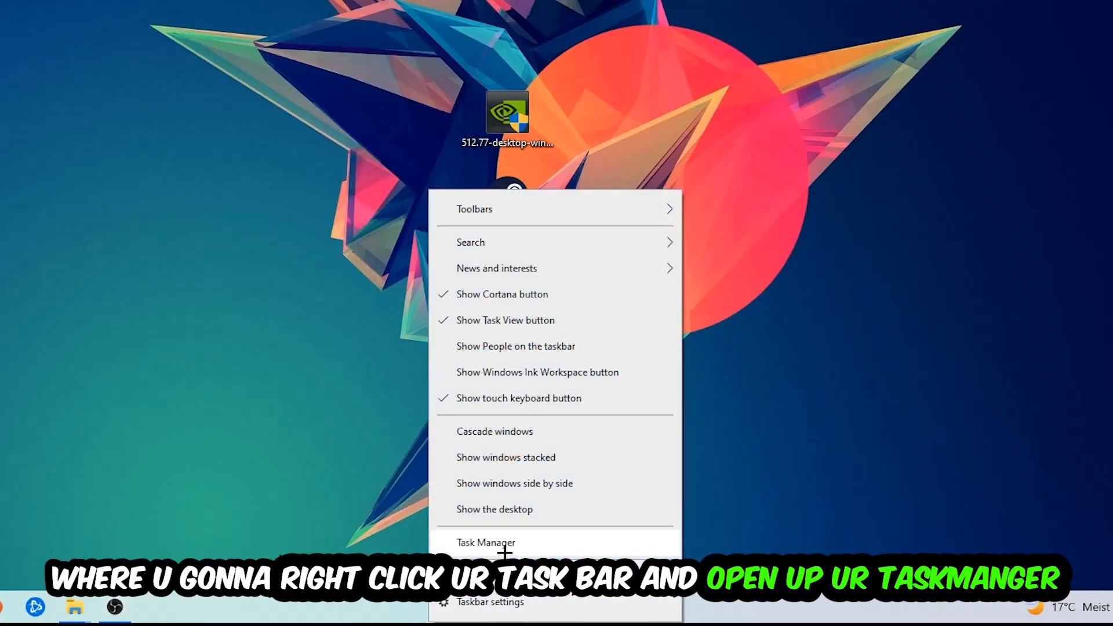
Step: Launch Task Manager with full details and end the leftover DPHelper game process
{"action": "left_click", "coordinate": [486, 543]}
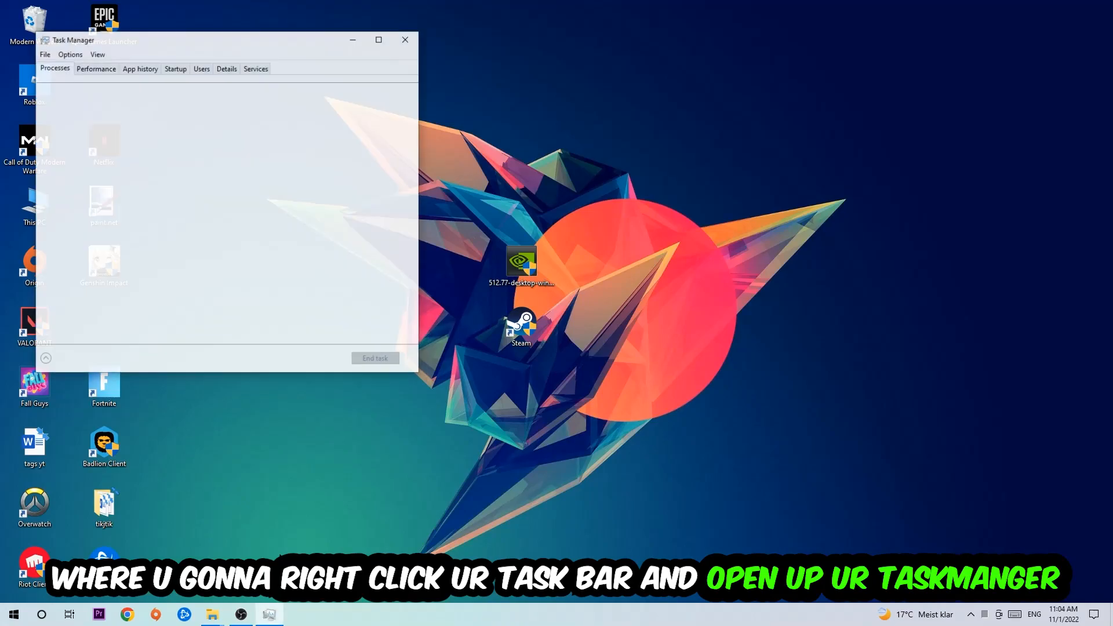
{"action": "left_click", "coordinate": [377, 39]}
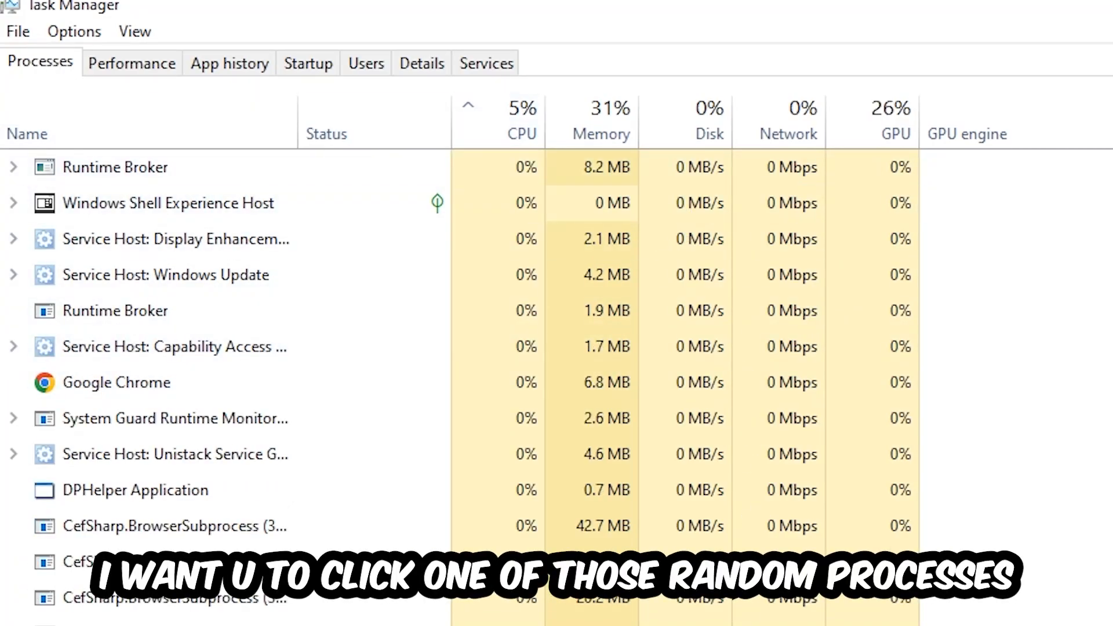
{"action": "left_click", "coordinate": [134, 489]}
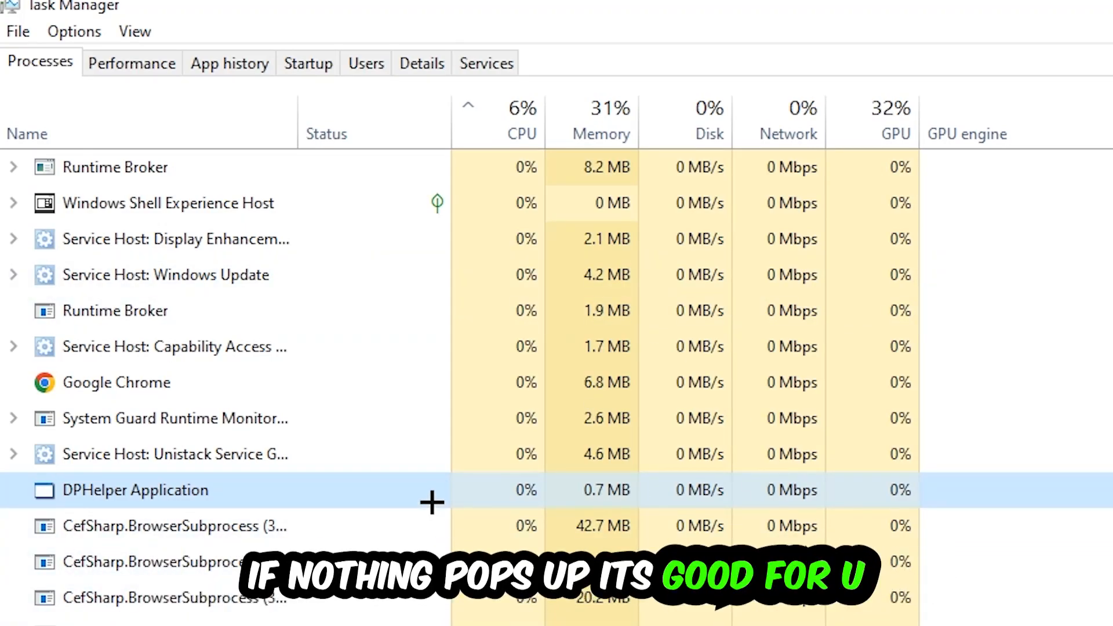
{"action": "scroll", "scroll_direction": "down", "scroll_amount": 3}
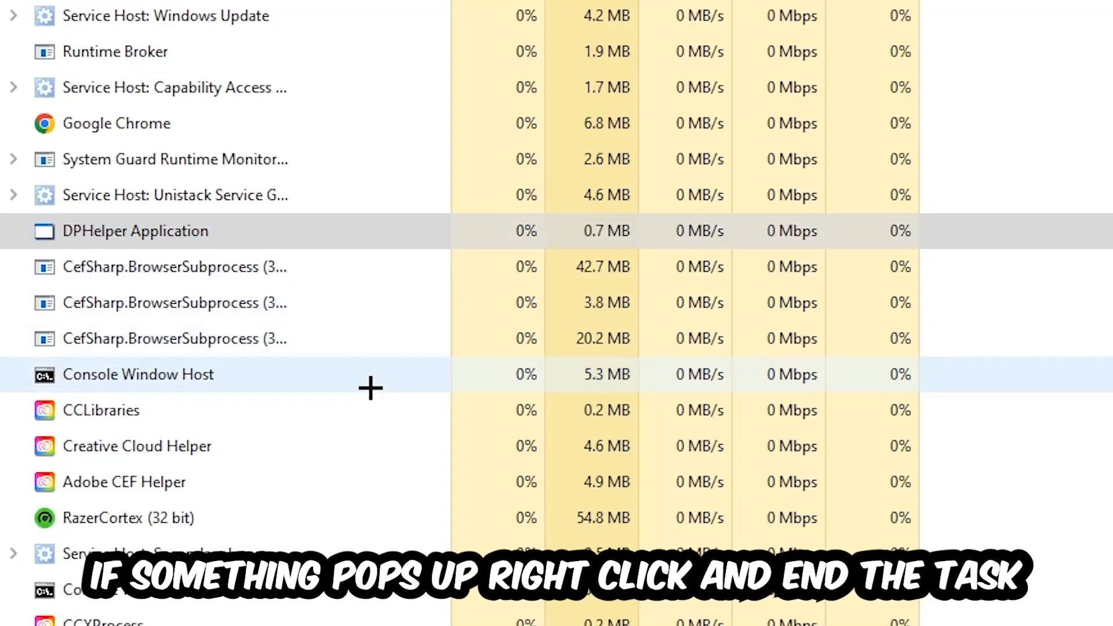
{"action": "right_click", "coordinate": [138, 375]}
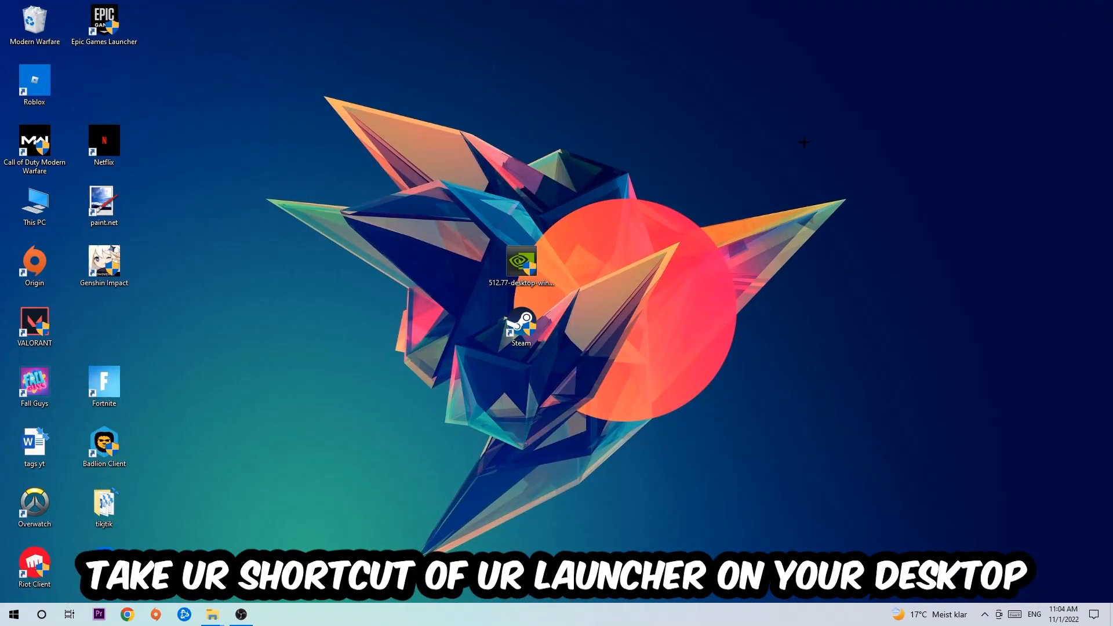
Step: Select the Steam desktop shortcut, move it aside and open its Properties
{"action": "left_click", "coordinate": [521, 324]}
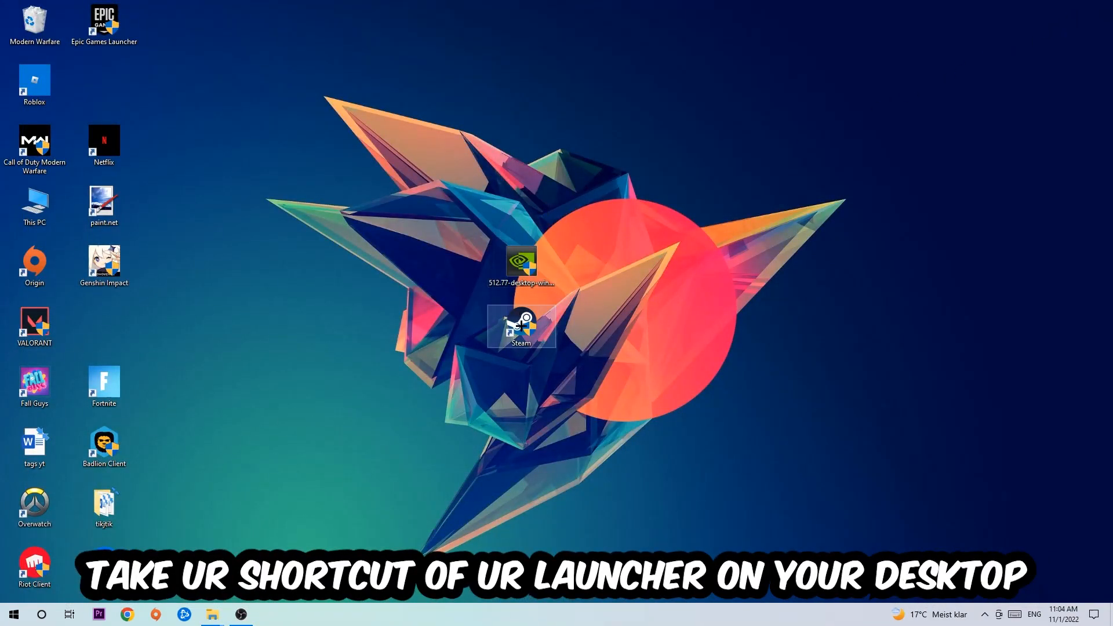
{"action": "left_click_drag", "start_coordinate": [522, 327], "coordinate": [659, 207]}
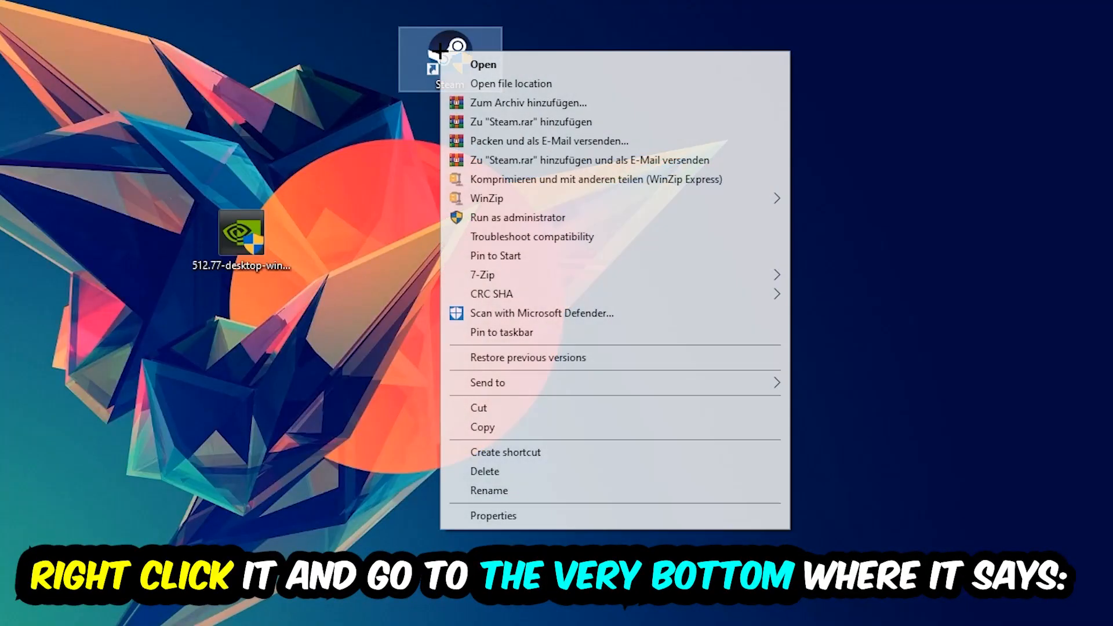
{"action": "mouse_move", "coordinate": [554, 236]}
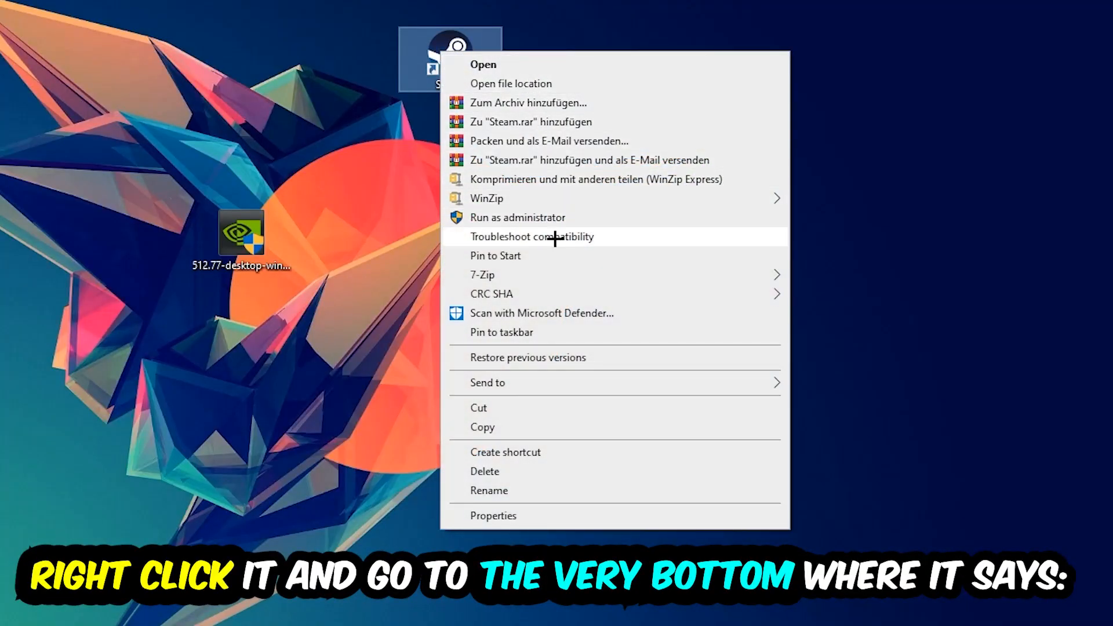
{"action": "left_click", "coordinate": [493, 514]}
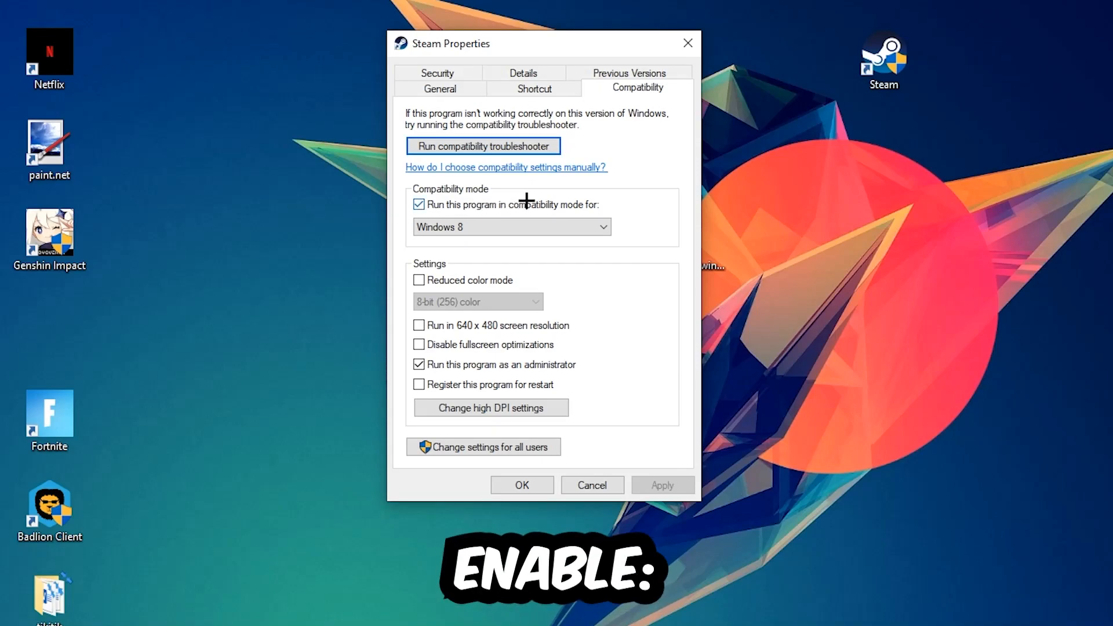
{"action": "mouse_move", "coordinate": [617, 292]}
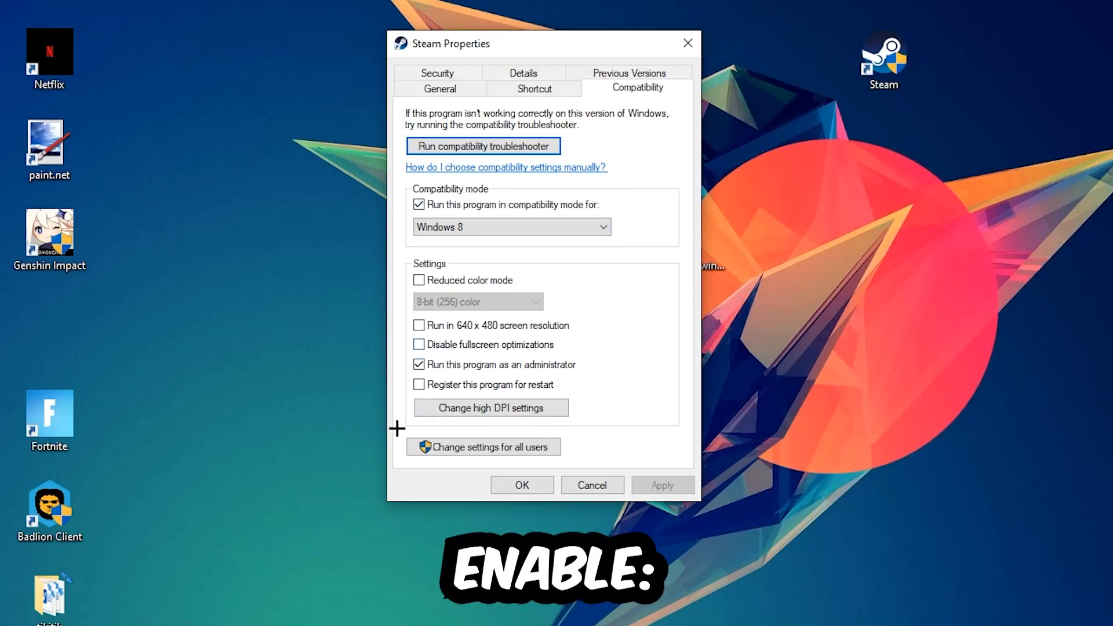
{"action": "mouse_move", "coordinate": [451, 459]}
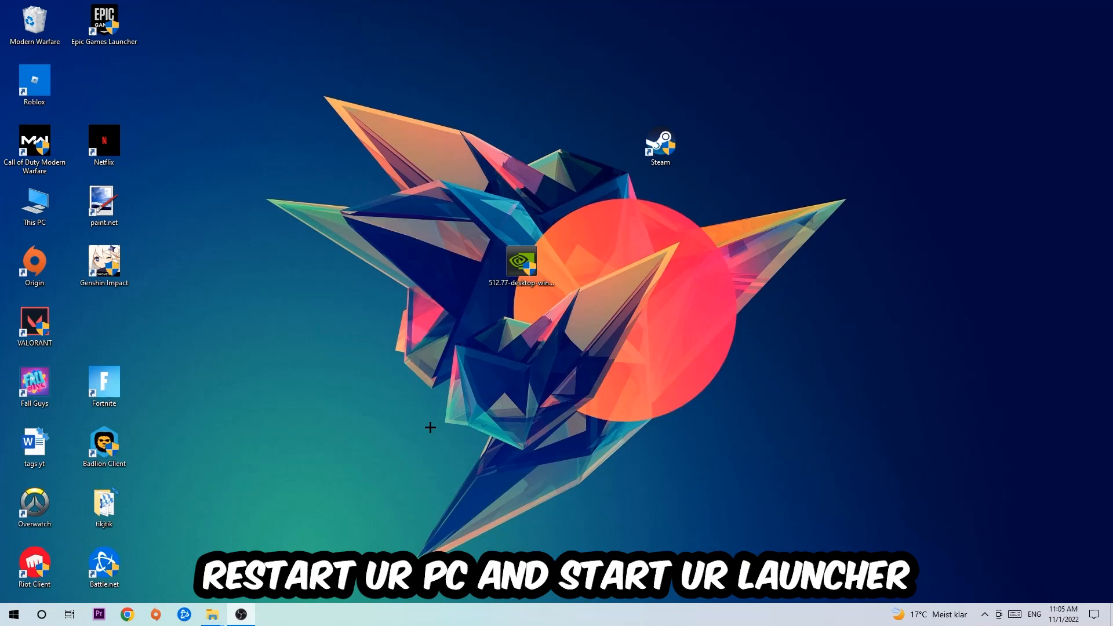
Step: Drag the Steam shortcut into place above the driver installer icon
{"action": "left_click_drag", "start_coordinate": [659, 147], "coordinate": [521, 146]}
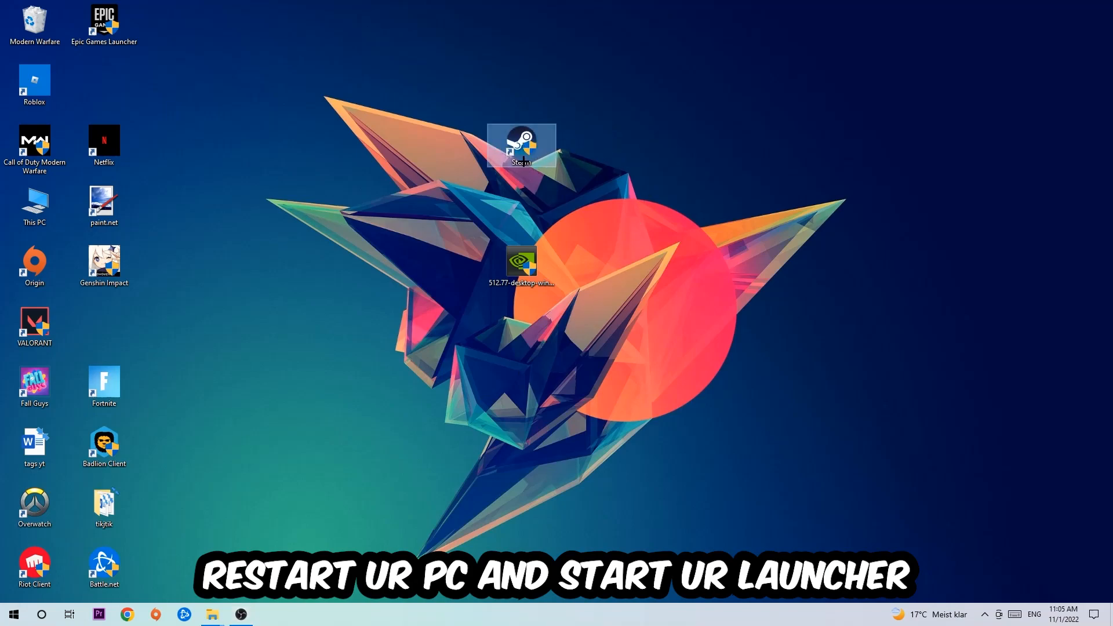